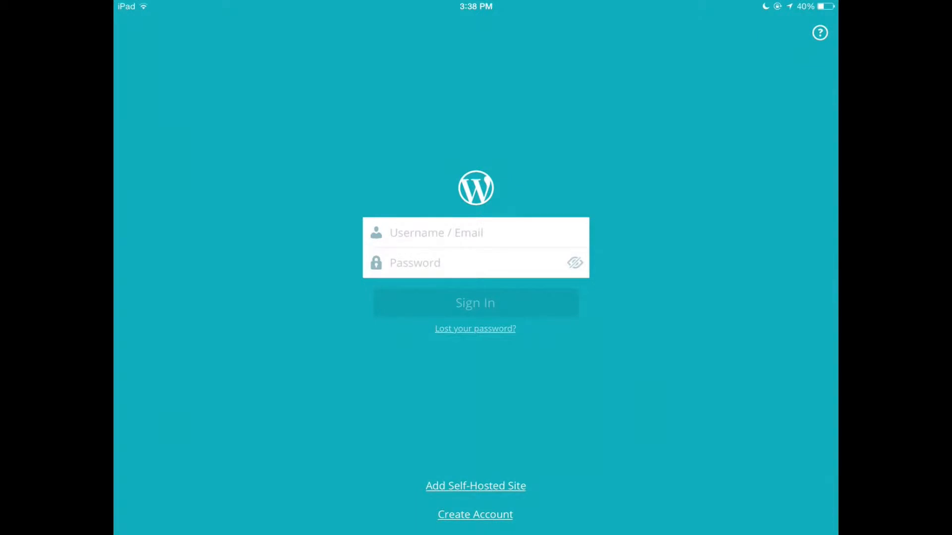
Choose Add Self-Hosted Site to reach the self-hosted sign-in form.
click(475, 486)
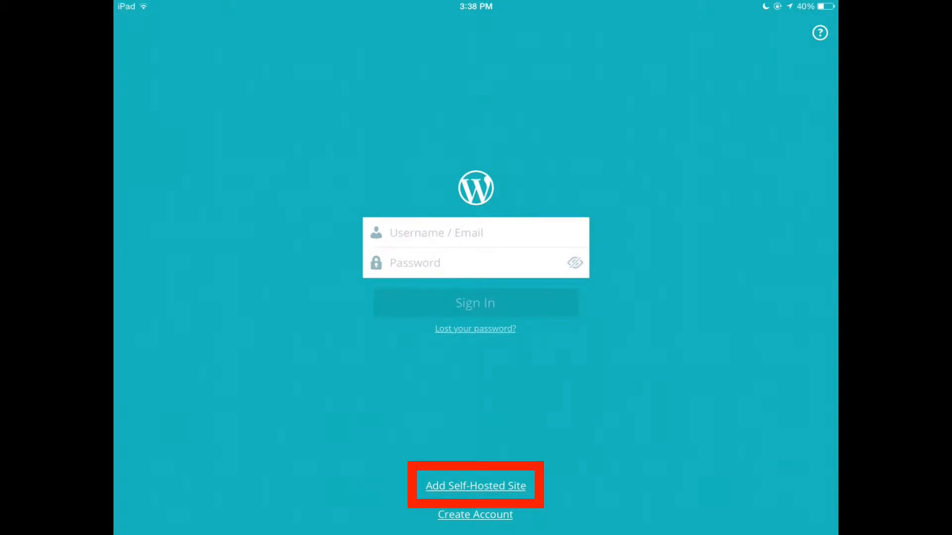
click(475, 486)
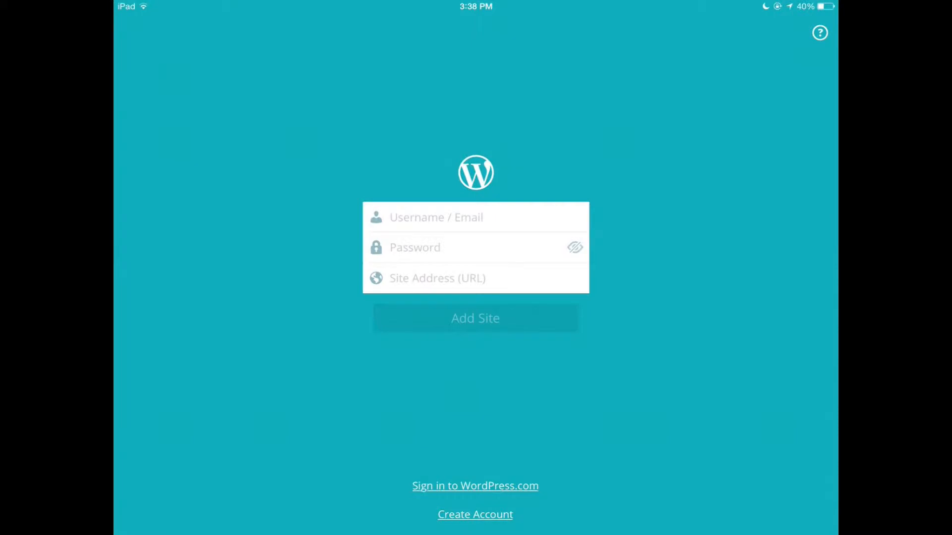
Enter createoutestdomaim.com as the site address.
click(475, 278)
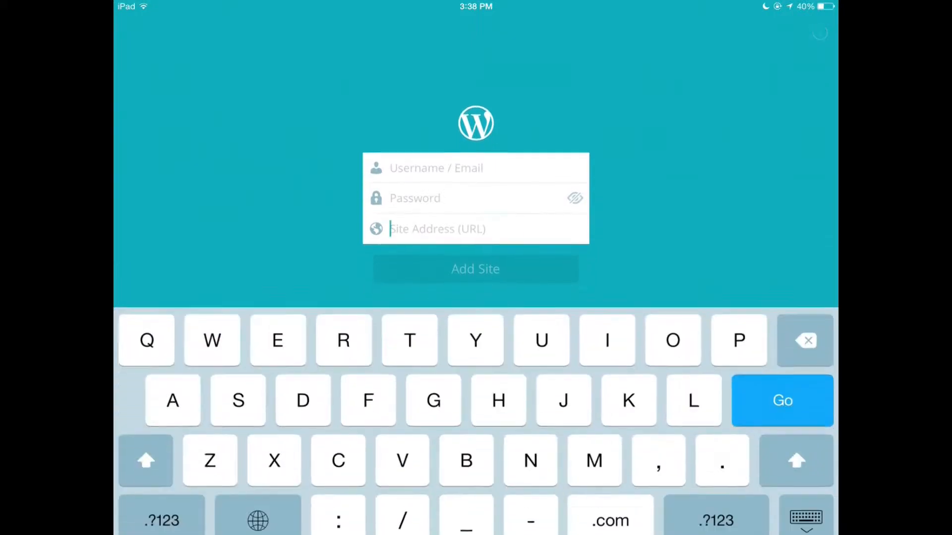
text(create)
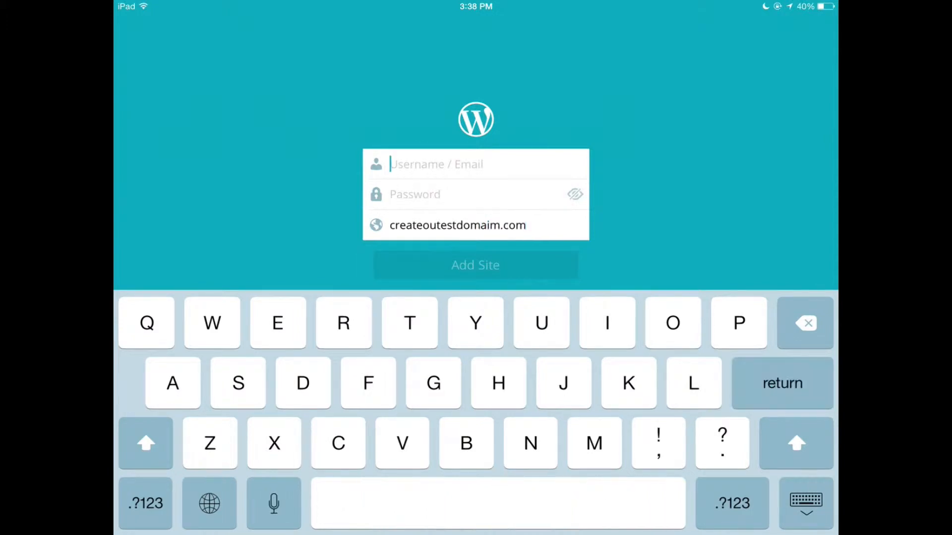
text(ou)
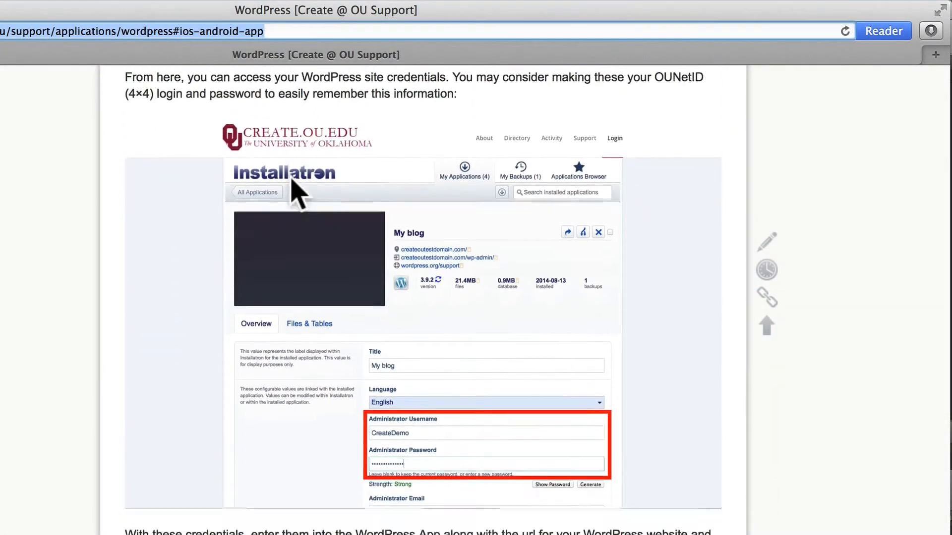
scroll(down, 3)
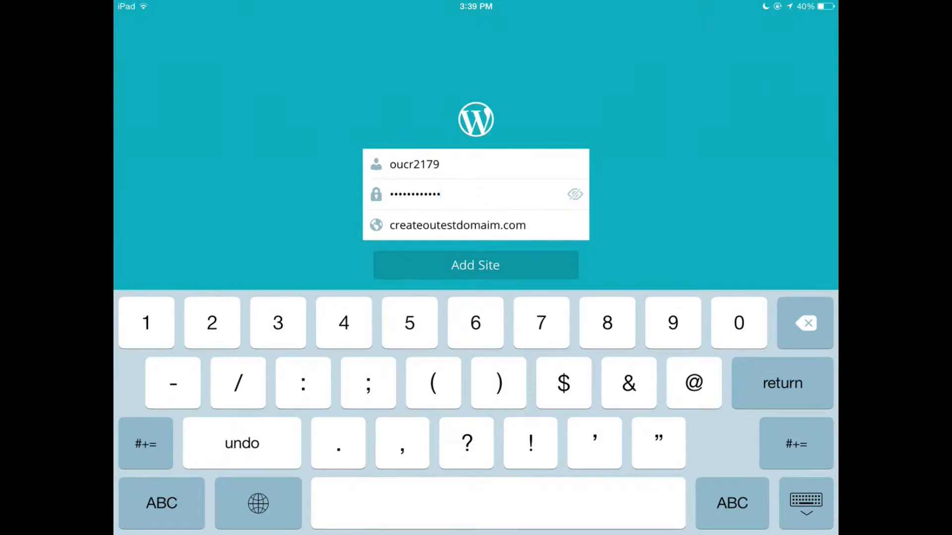
Add the site with the admin credentials and view My blog's Posts list.
click(475, 265)
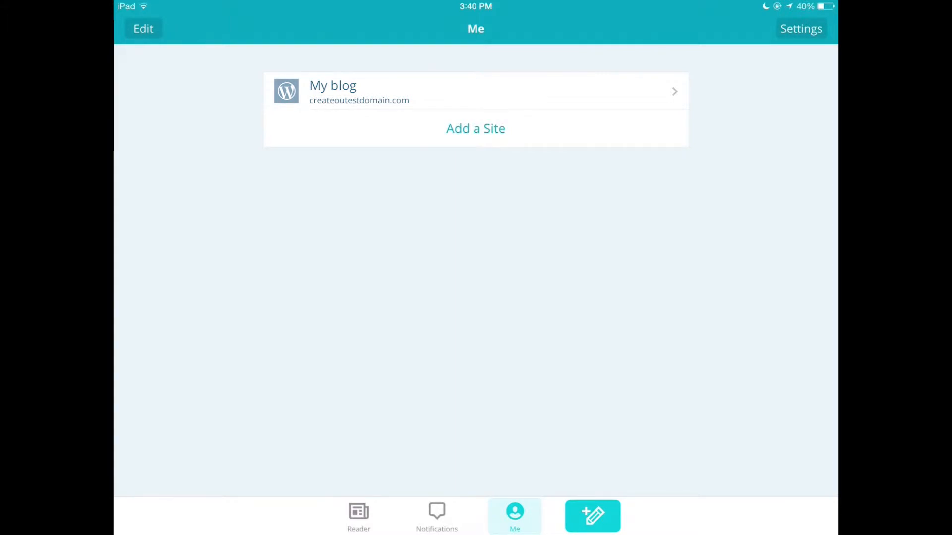
click(474, 91)
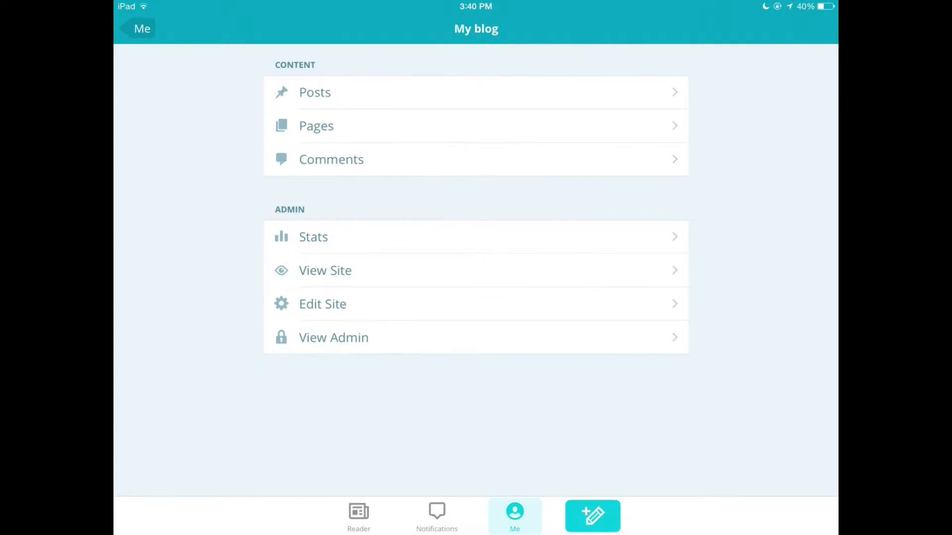
click(315, 92)
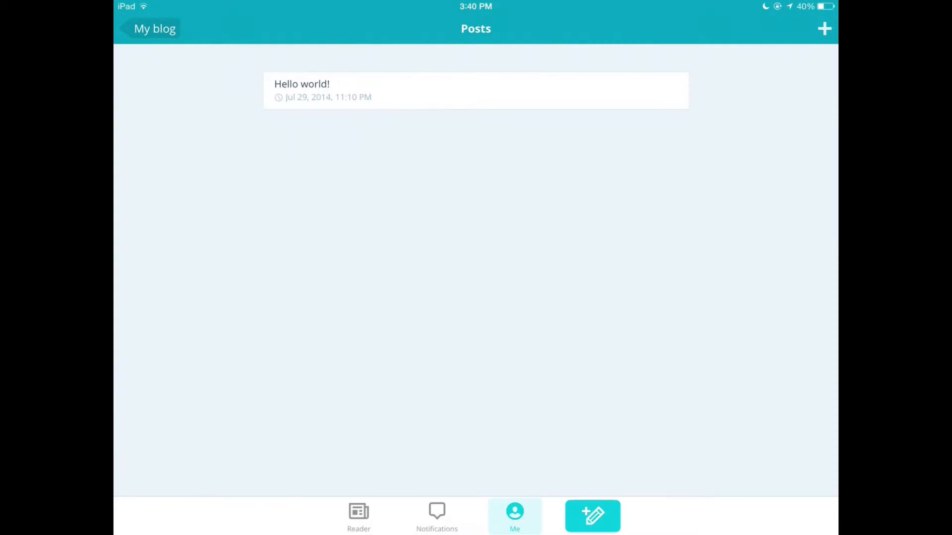
Start a new post and title it Study Abroad.
click(591, 515)
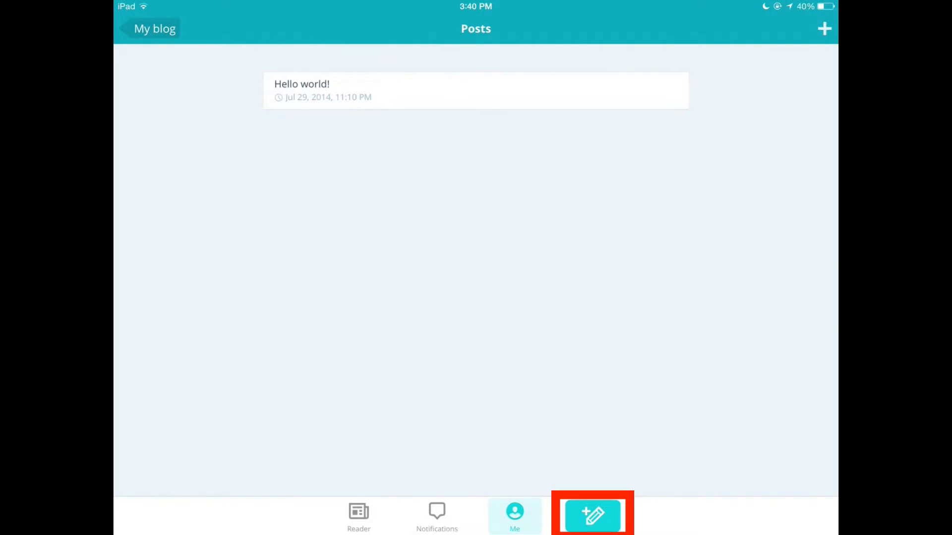
click(592, 515)
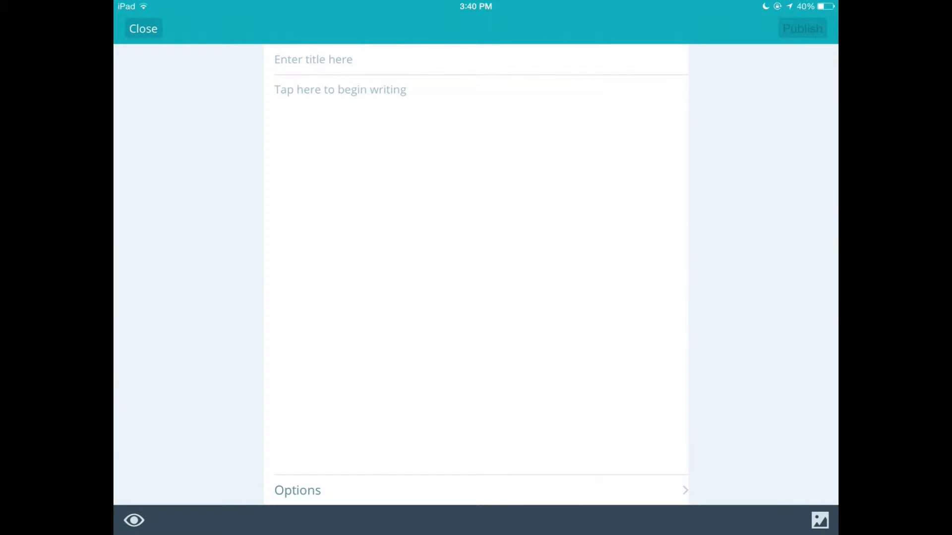
click(312, 58)
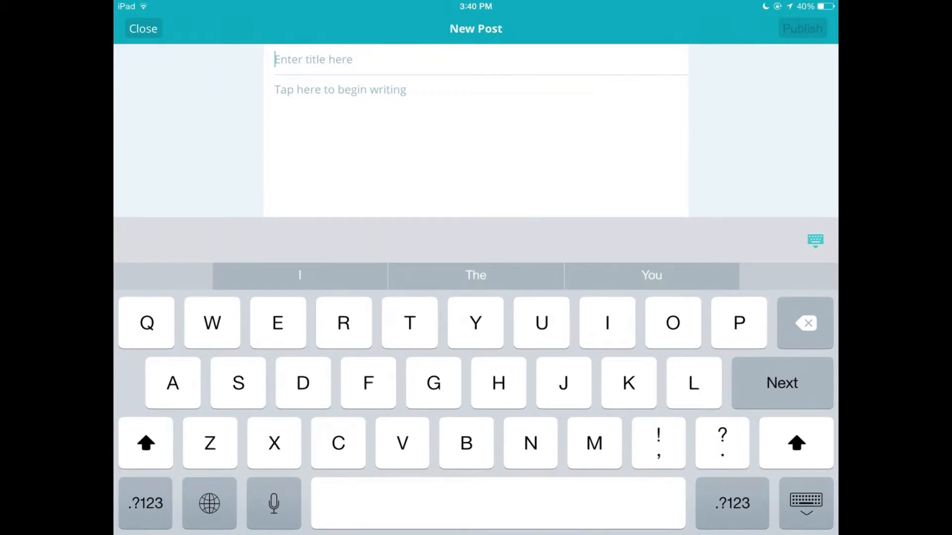
text(Study Ab)
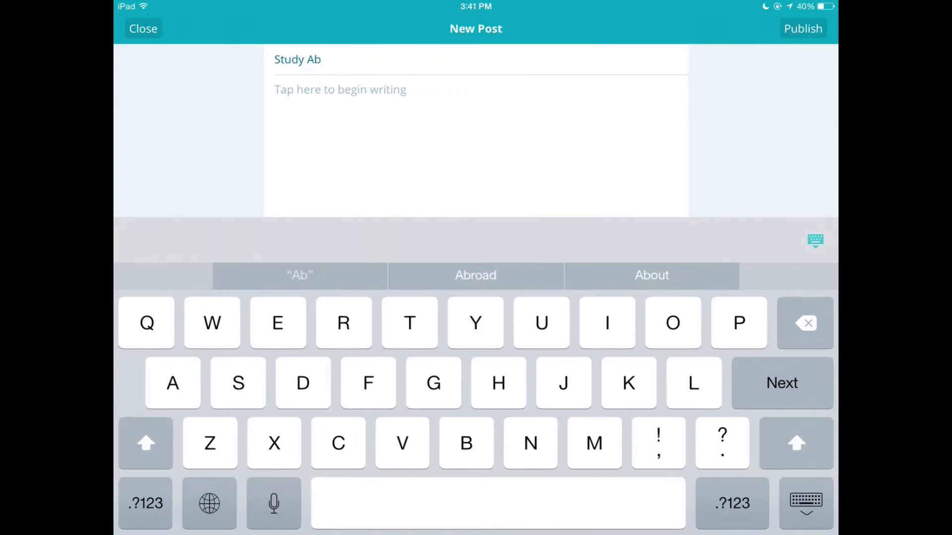
click(475, 275)
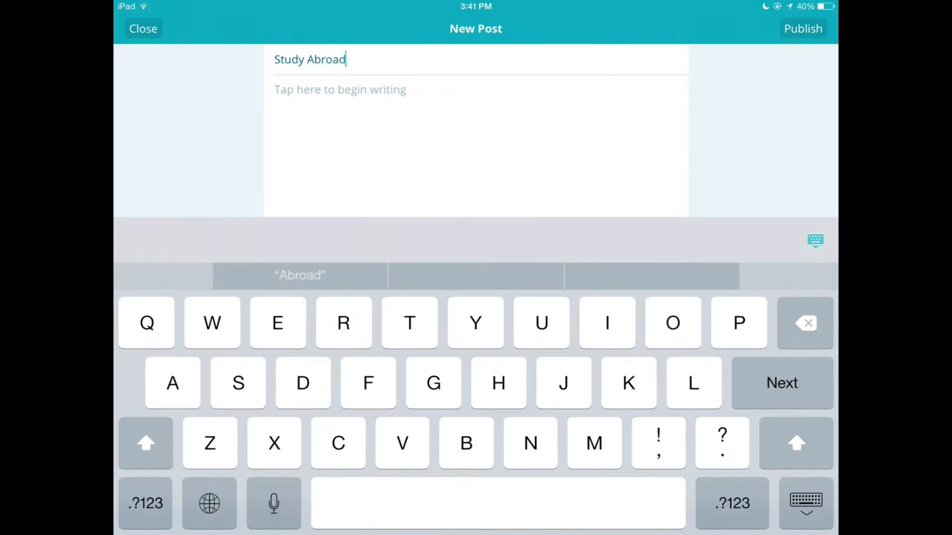
Write Food, Travel and Host Family as the post body lines.
click(340, 89)
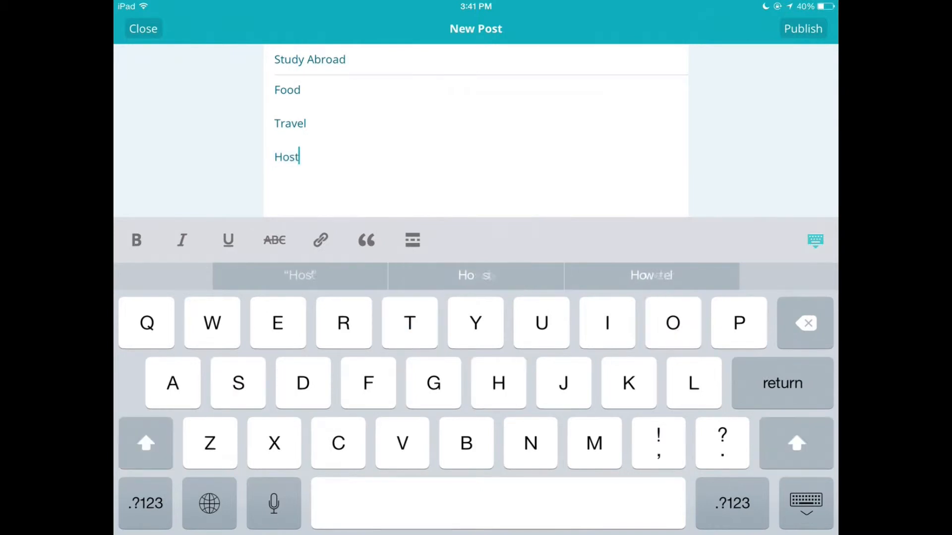
text(Family)
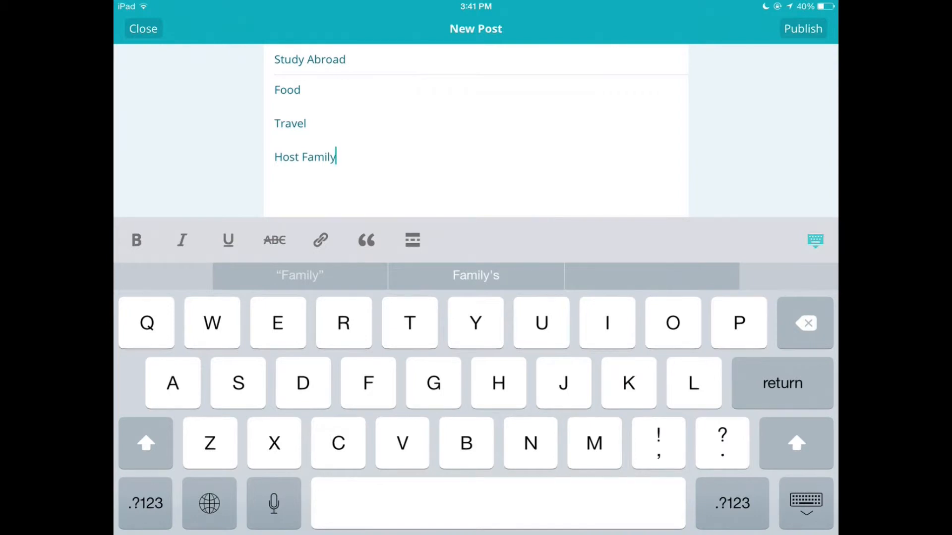
click(815, 241)
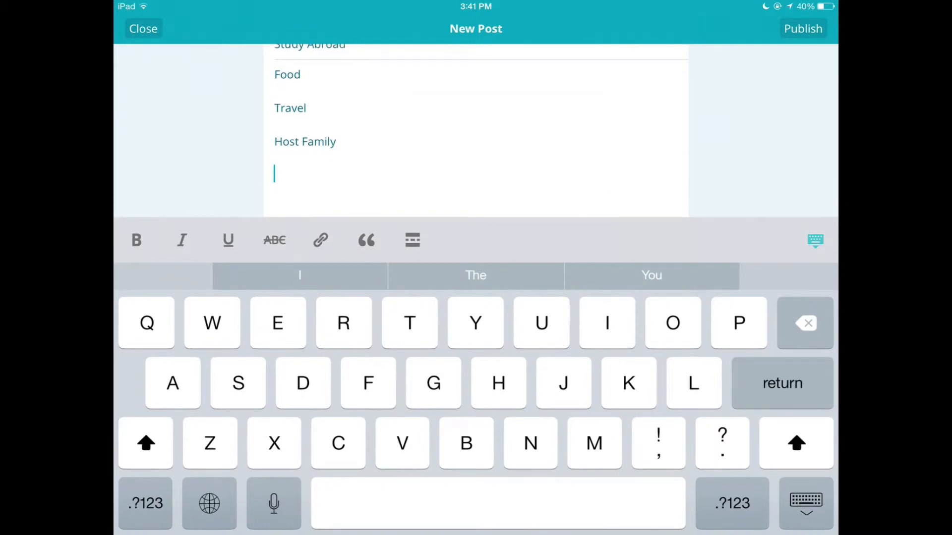
click(815, 240)
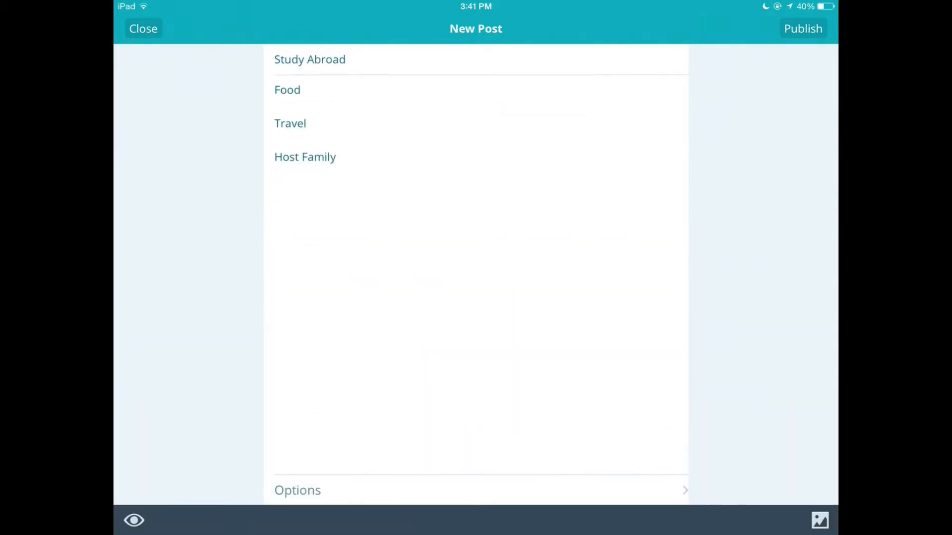
Insert the photo DSC01797-1.JPG into the post body below Host Family.
click(819, 520)
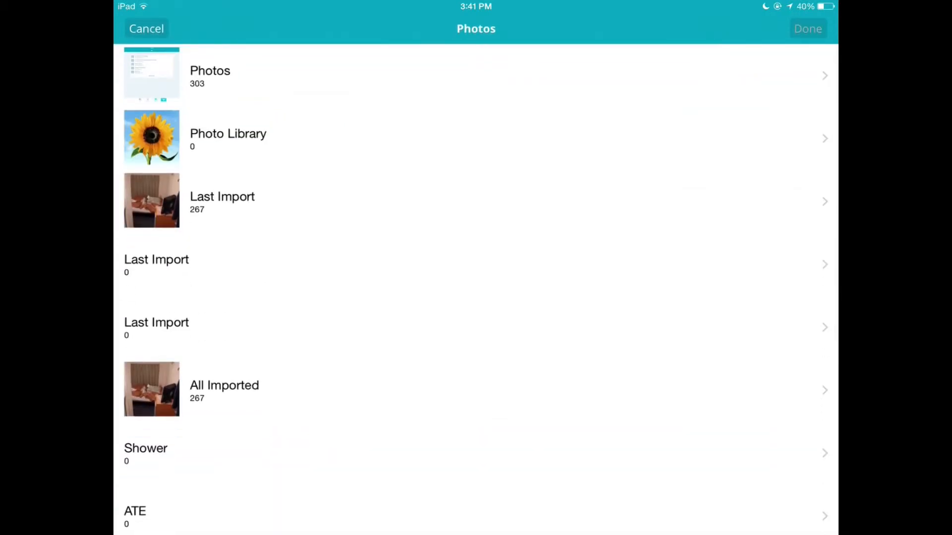
click(222, 201)
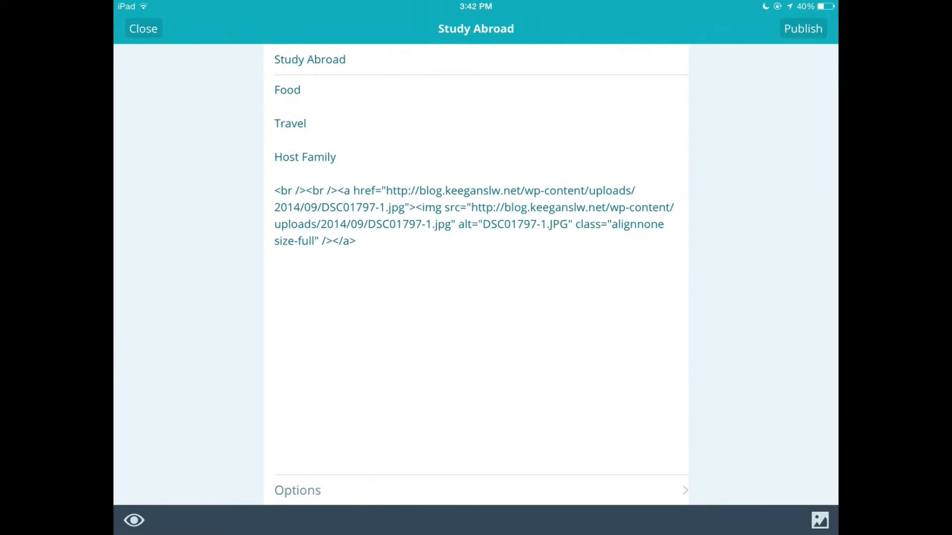
click(134, 520)
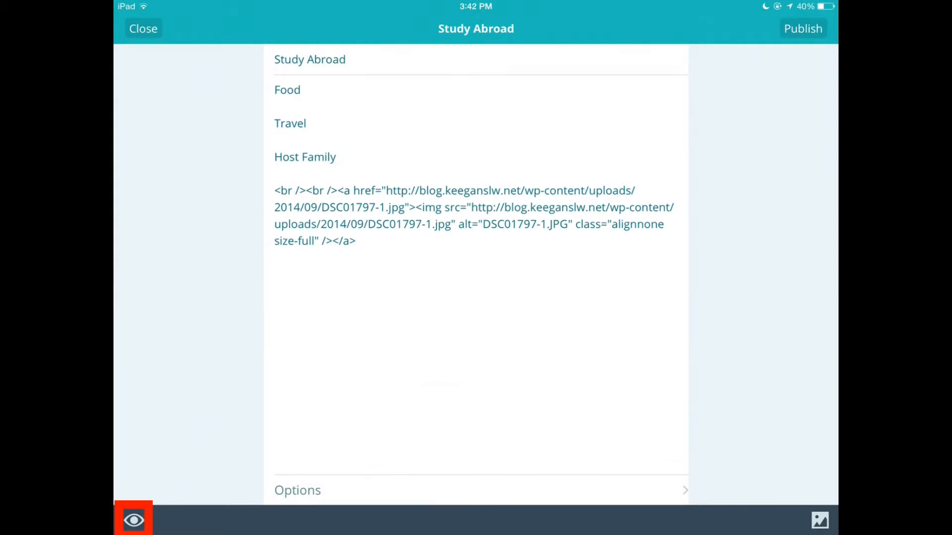
click(133, 519)
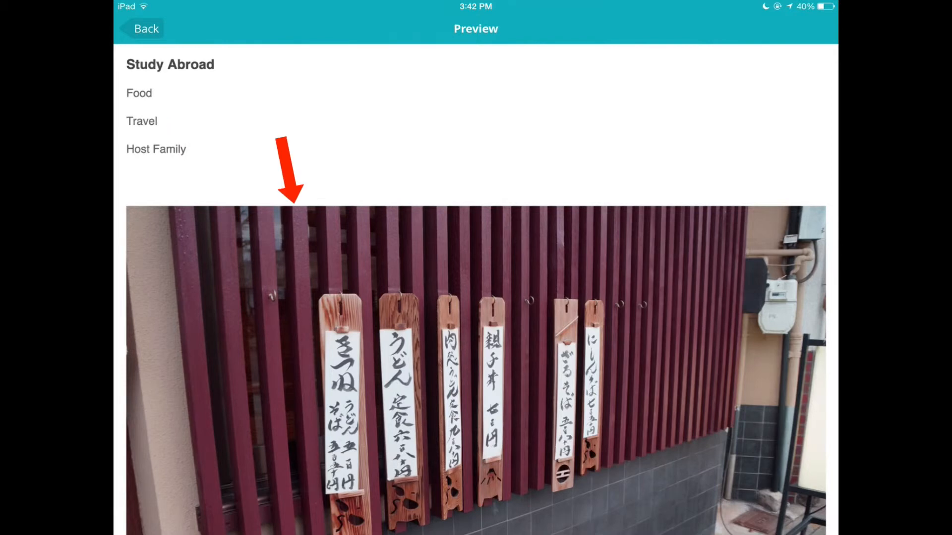
scroll(down, 3)
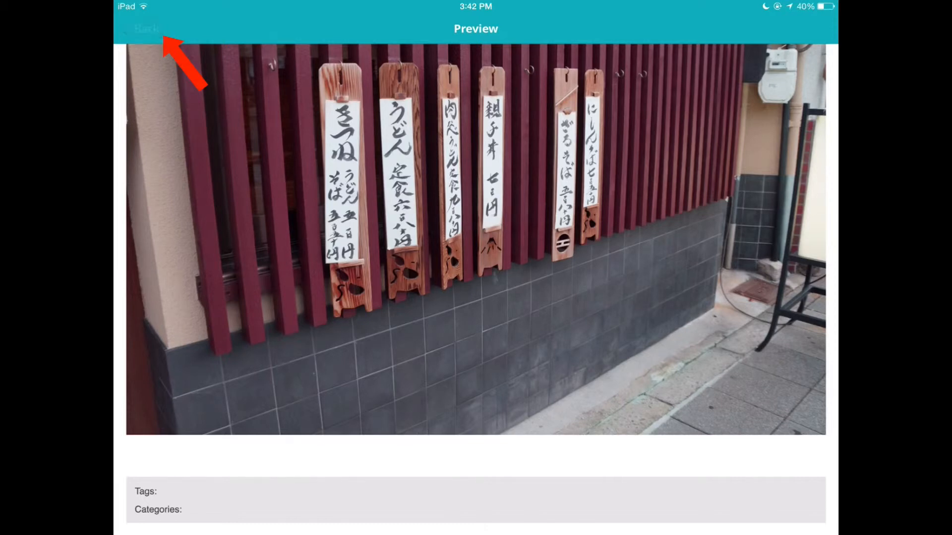
click(144, 29)
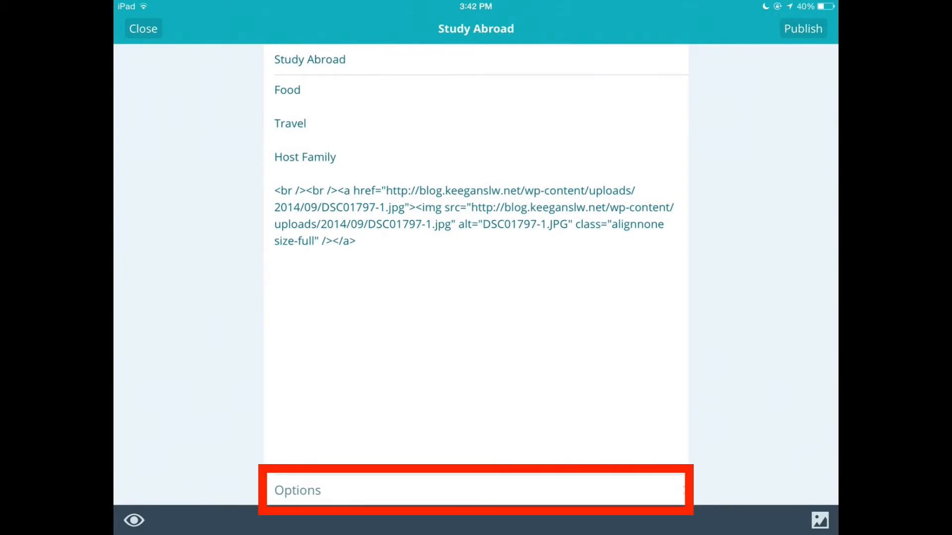
Set the post's tags to food, travel in the post options.
click(476, 490)
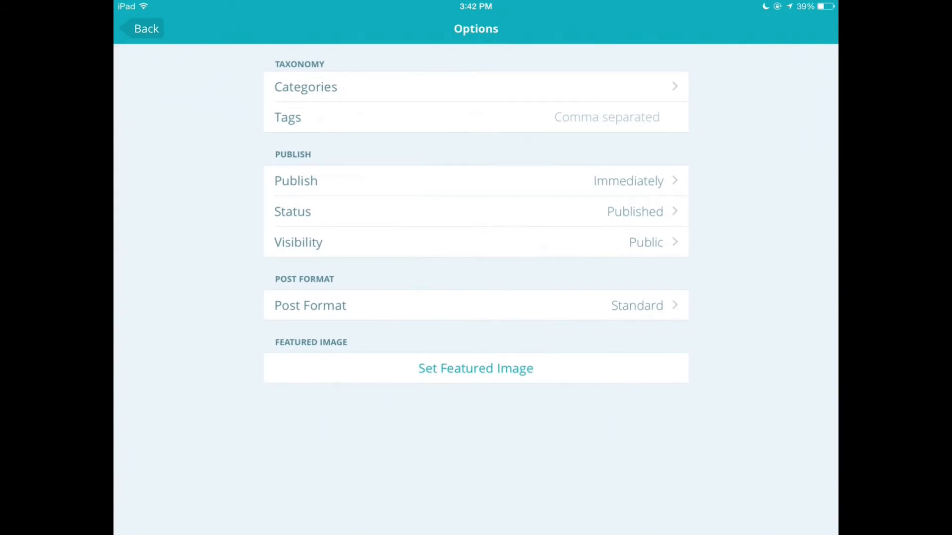
click(476, 117)
text(food)
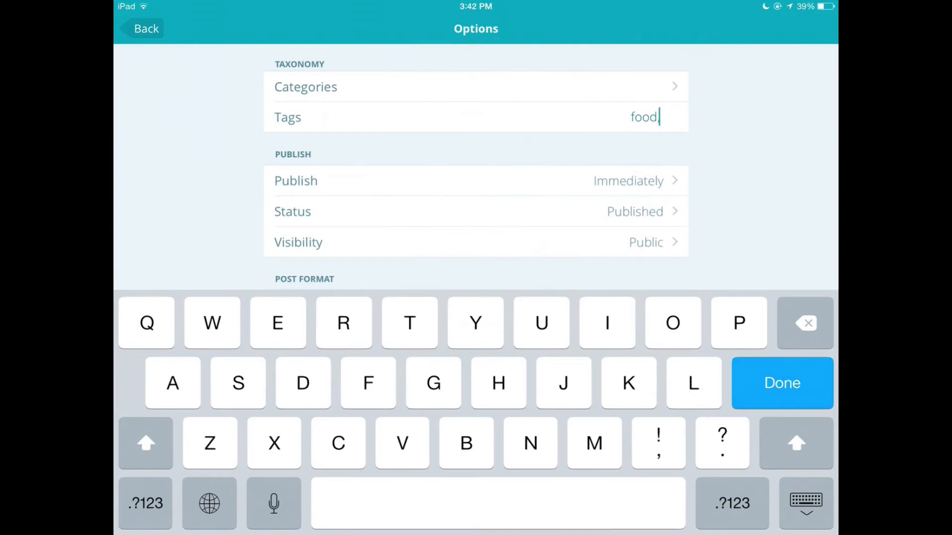
text(, travel)
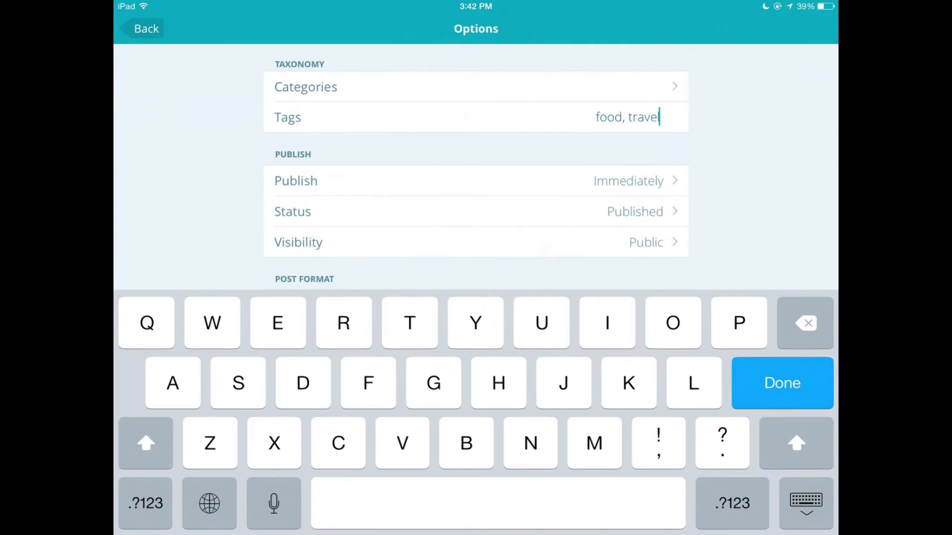
Review Categories (Uncategorized) and return to the post editor.
click(305, 87)
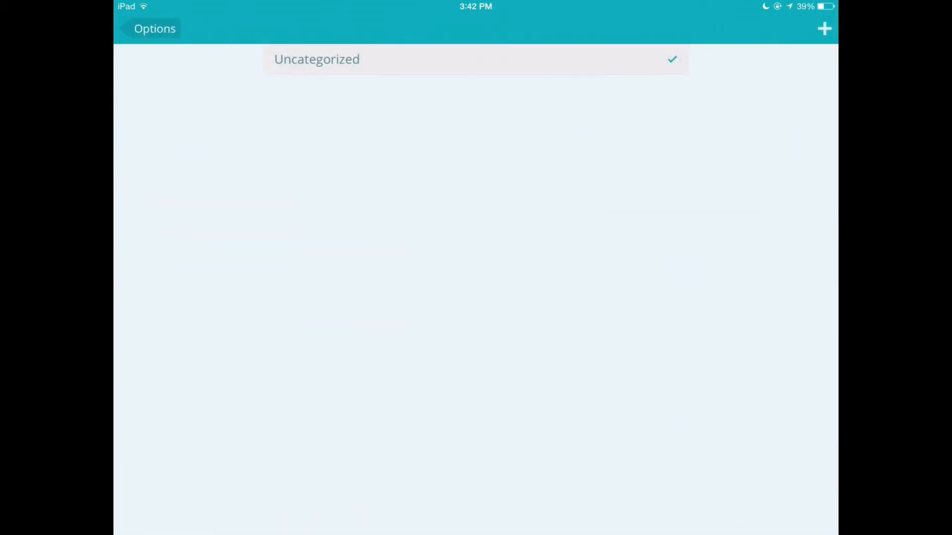
click(147, 29)
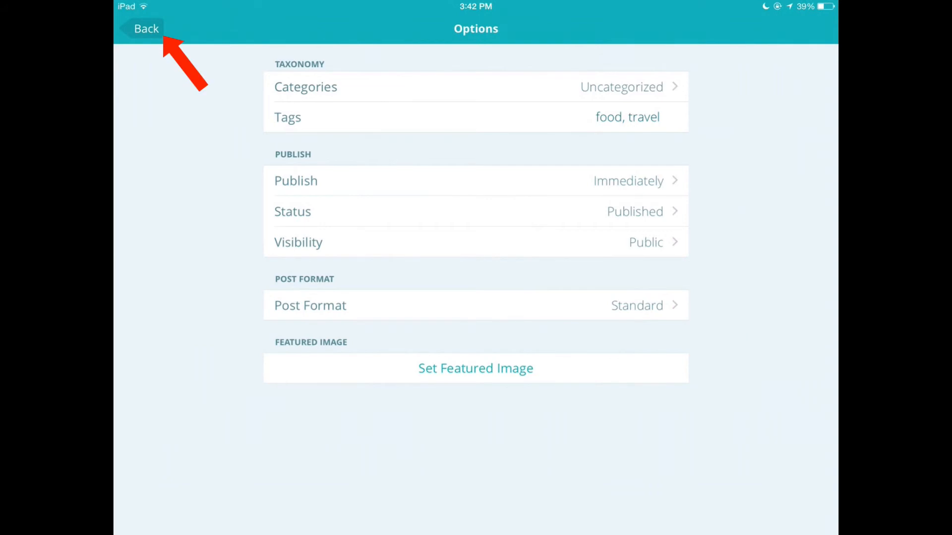
click(147, 28)
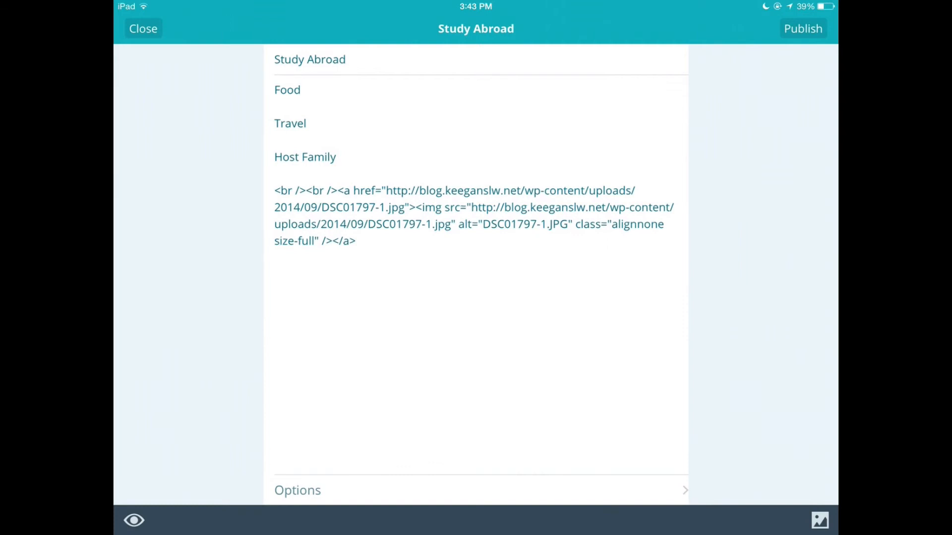
Publish the Study Abroad post and view its live page.
click(802, 29)
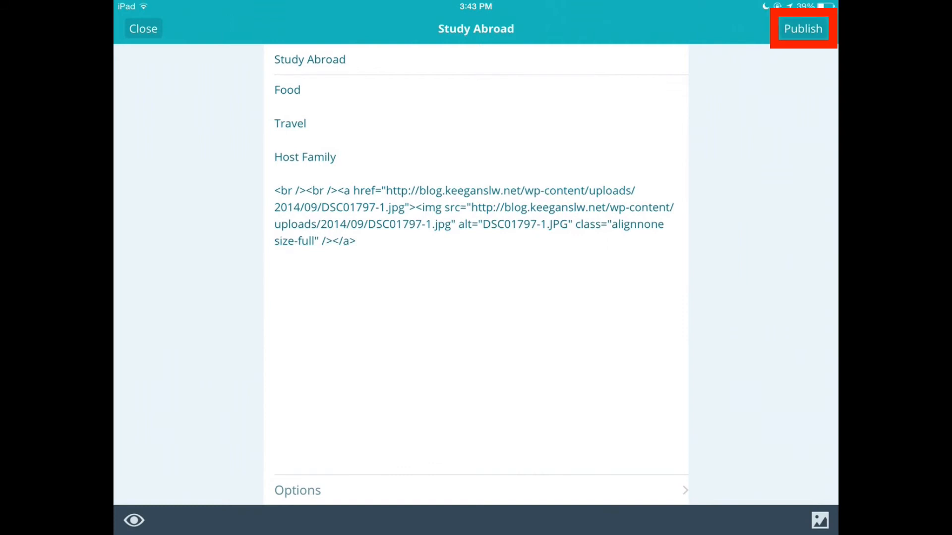
click(802, 27)
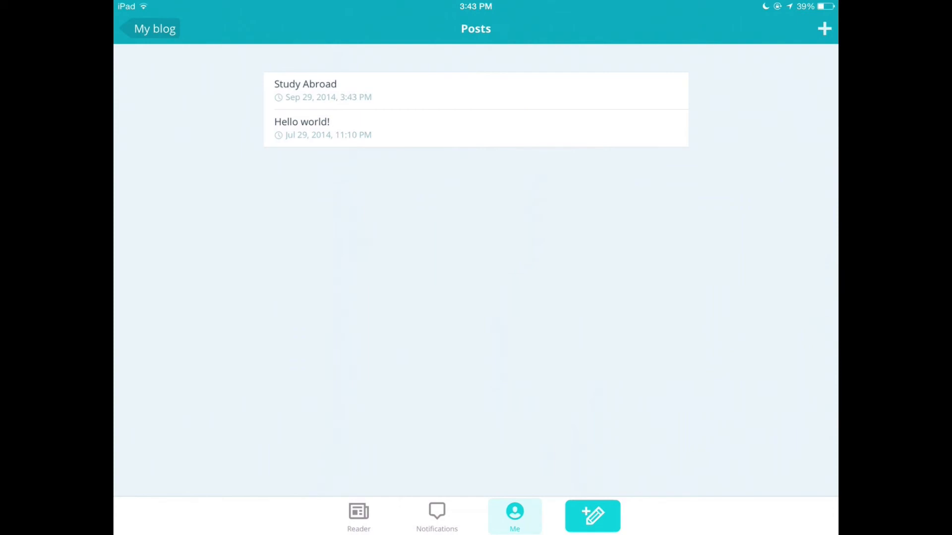
click(305, 91)
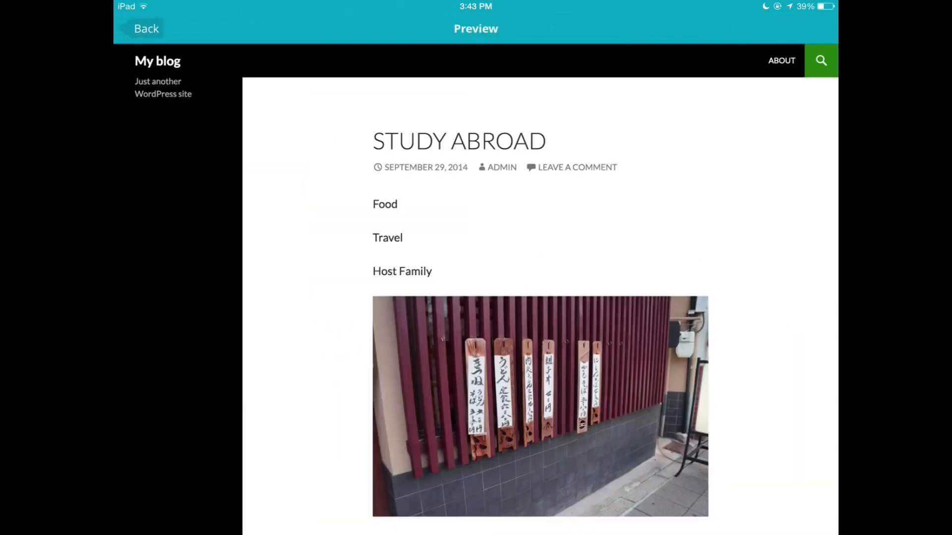
scroll(down, 3)
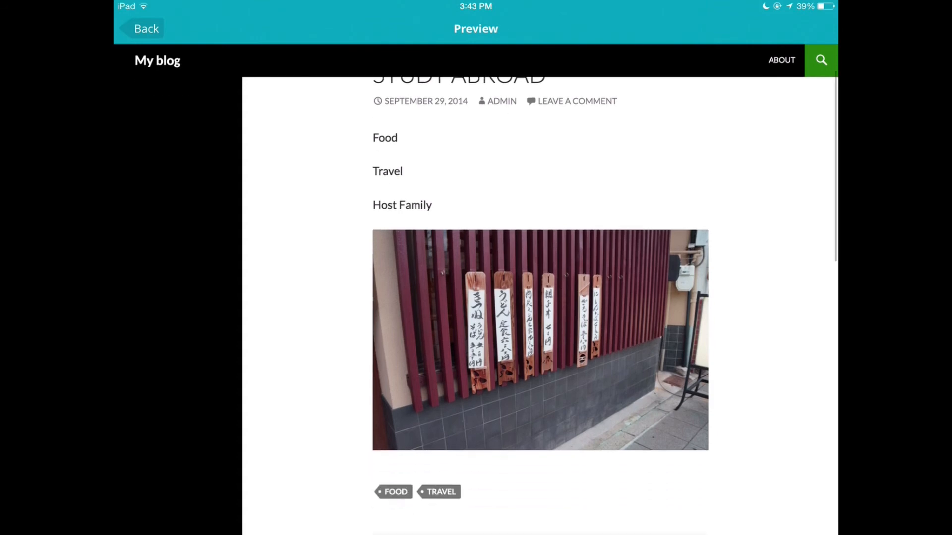
scroll(down, 3)
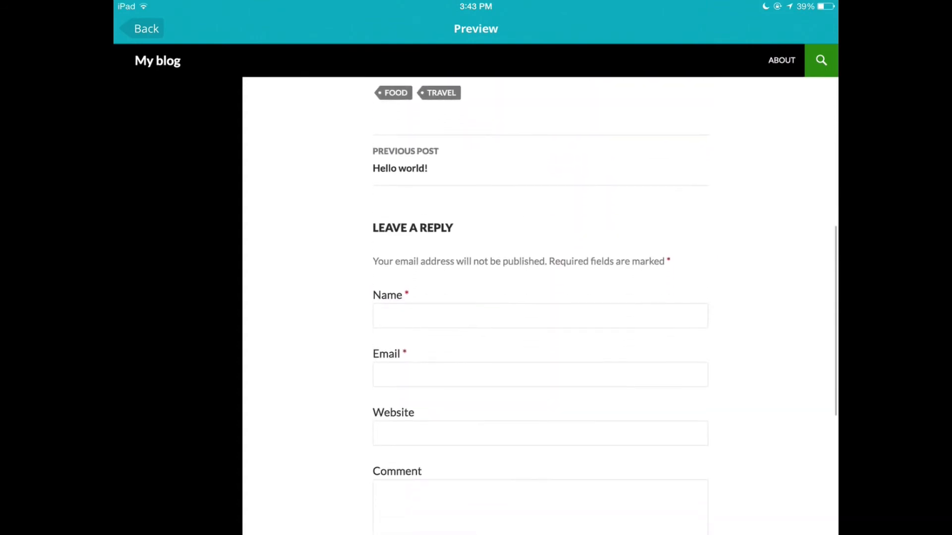
scroll(down, 3)
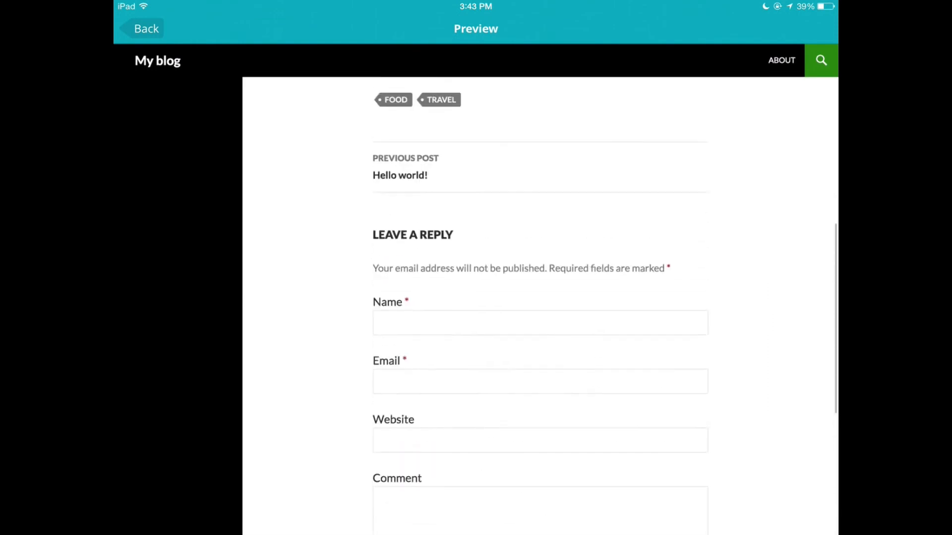
scroll(up, 3)
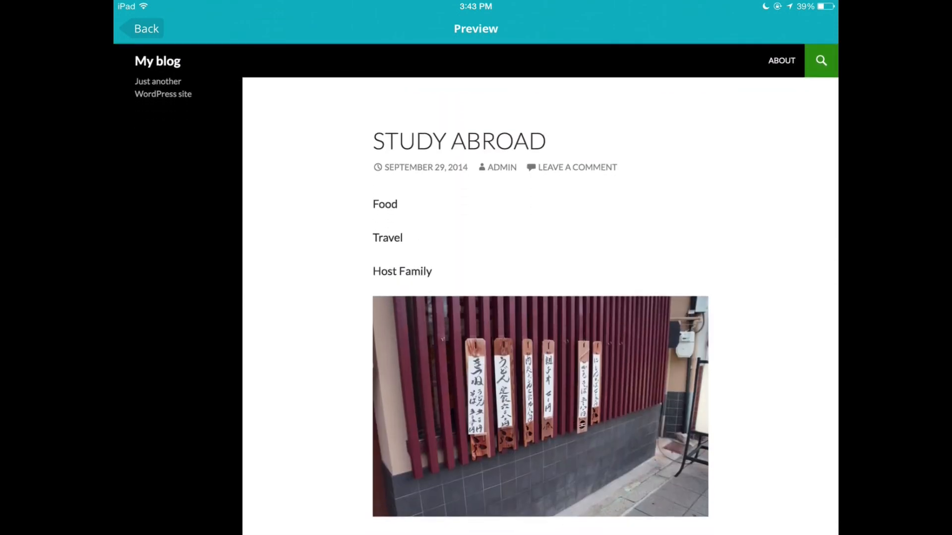